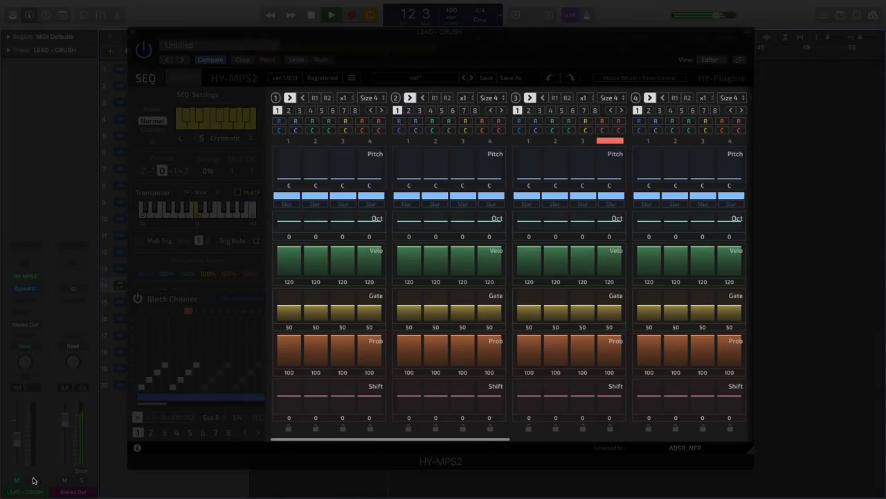
Step: In SEQ Settings, set the Scaler root to A and the scale to Natural Minor
{"action": "left_click", "coordinate": [330, 14]}
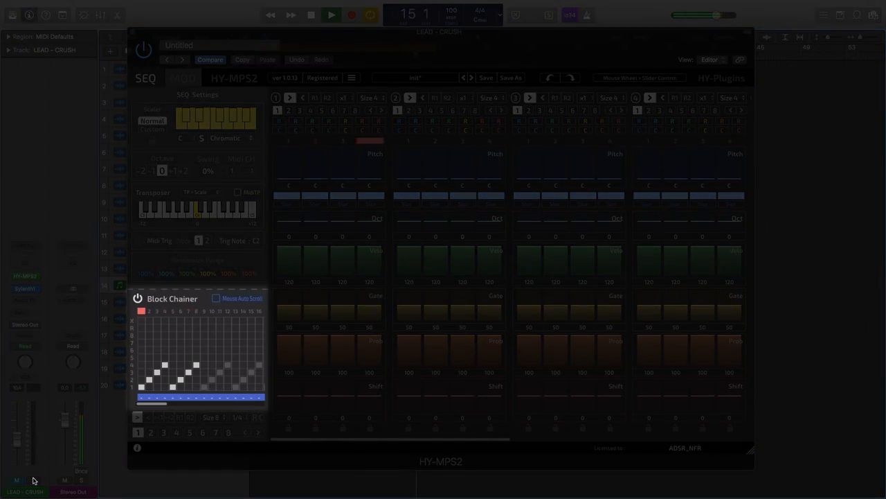
{"action": "left_click", "coordinate": [331, 14]}
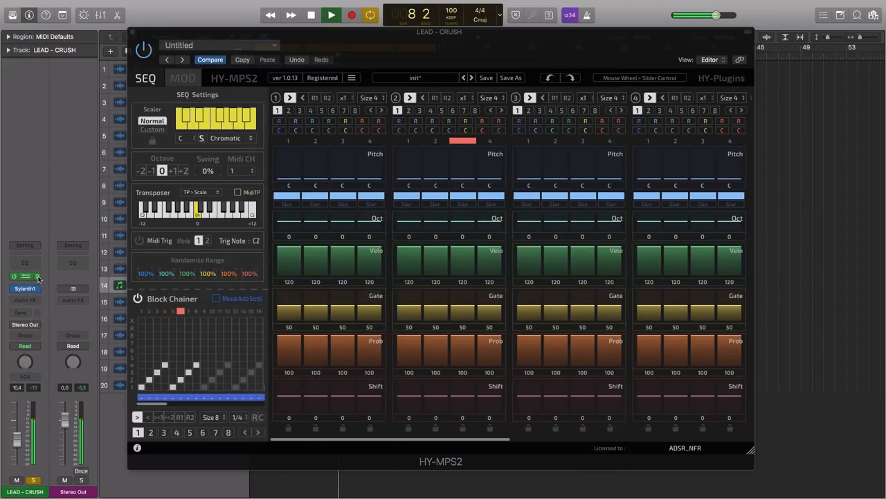
{"action": "left_click", "coordinate": [26, 288]}
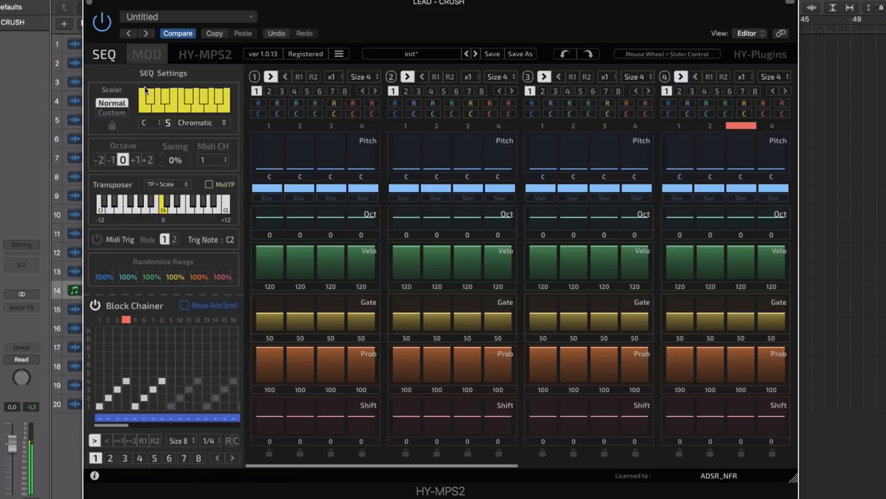
{"action": "left_click", "coordinate": [144, 122]}
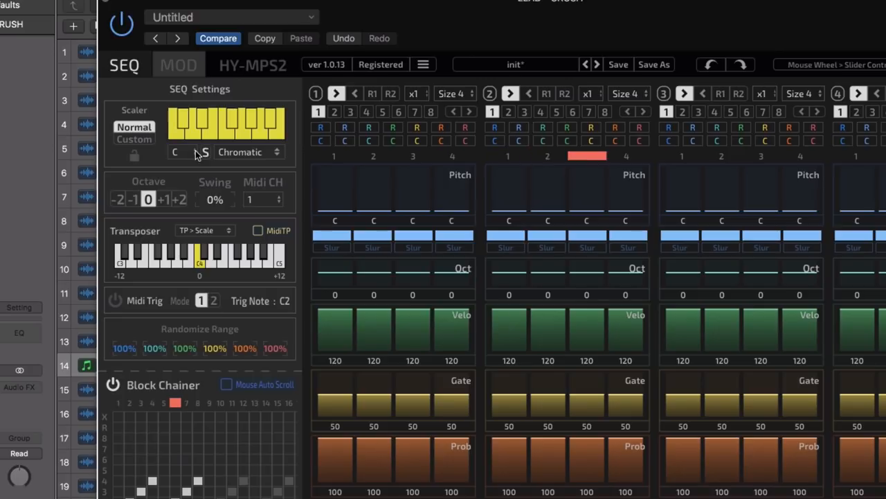
{"action": "left_click", "coordinate": [175, 152]}
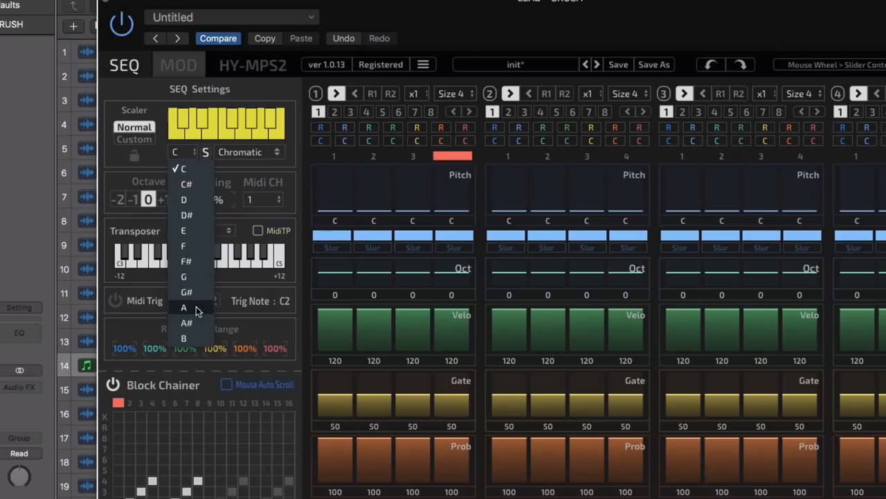
{"action": "left_click", "coordinate": [184, 307]}
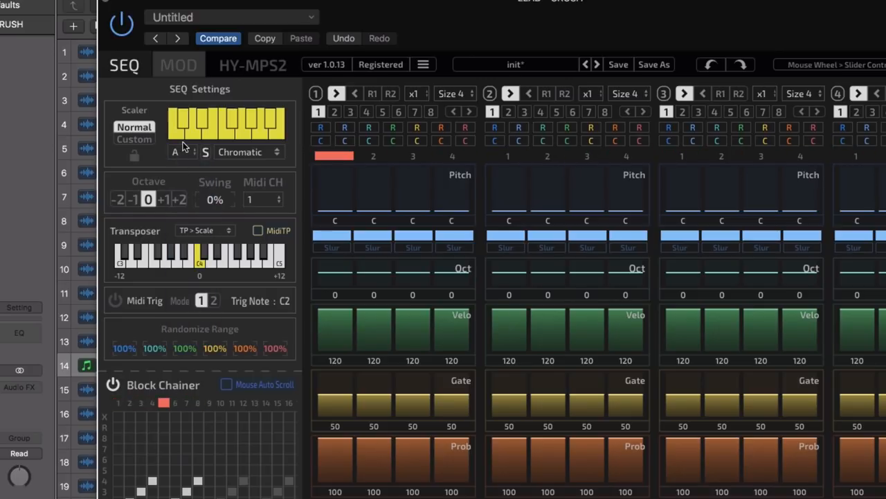
{"action": "left_click", "coordinate": [250, 151]}
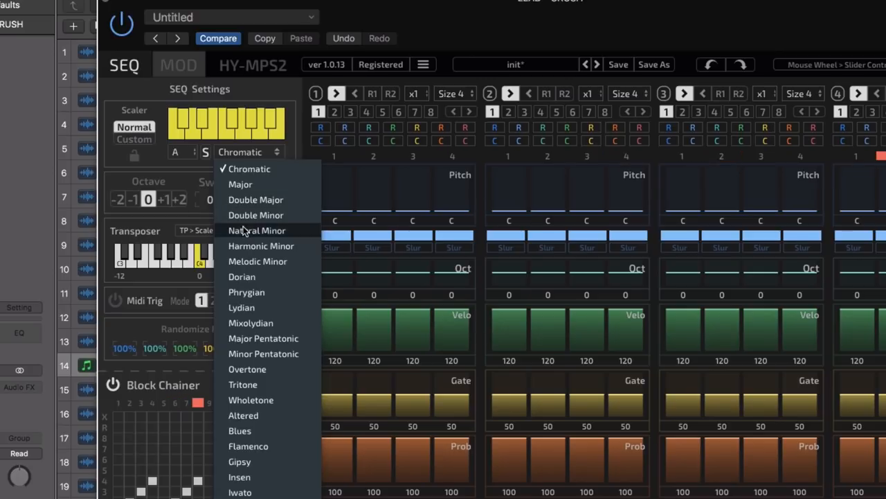
{"action": "left_click", "coordinate": [257, 230]}
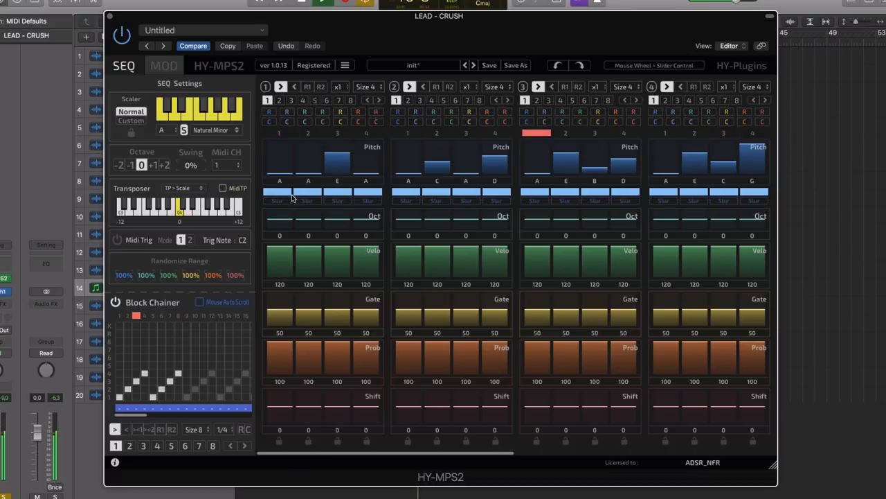
Step: Drag a step slider and cut block 1's Size down to two steps
{"action": "left_click_drag", "start_coordinate": [308, 222], "coordinate": [308, 228]}
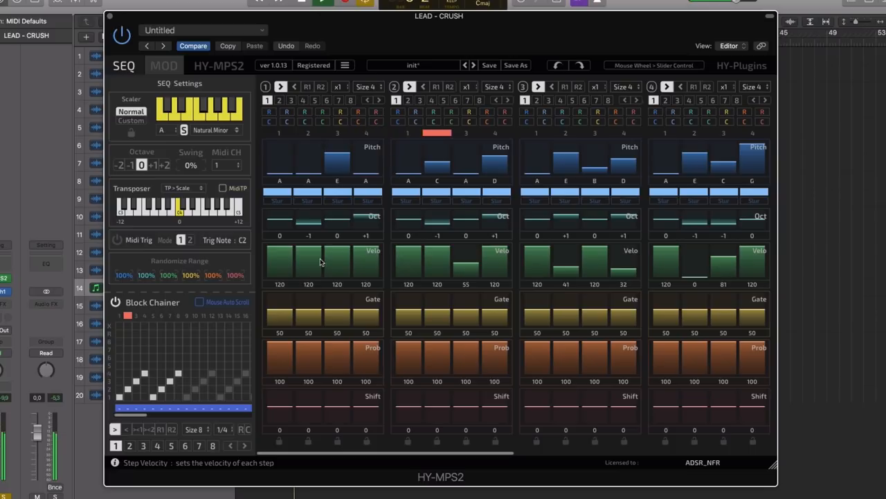
{"action": "left_click", "coordinate": [366, 87]}
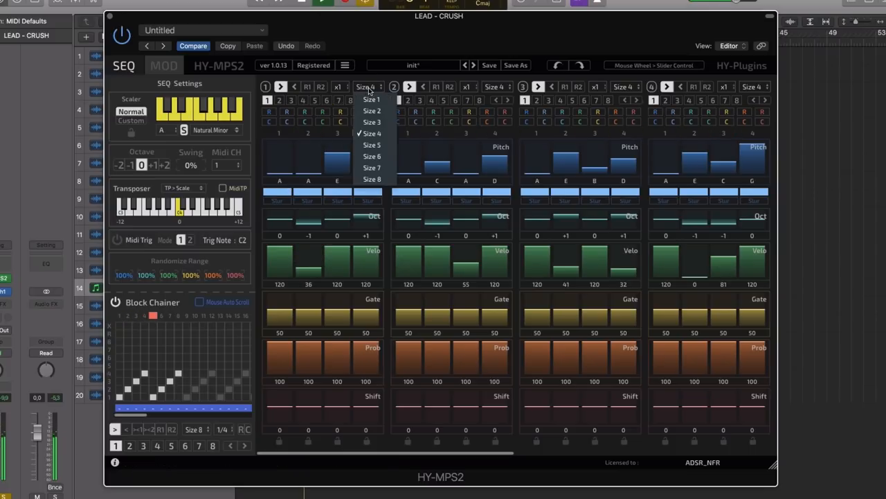
{"action": "left_click", "coordinate": [372, 179]}
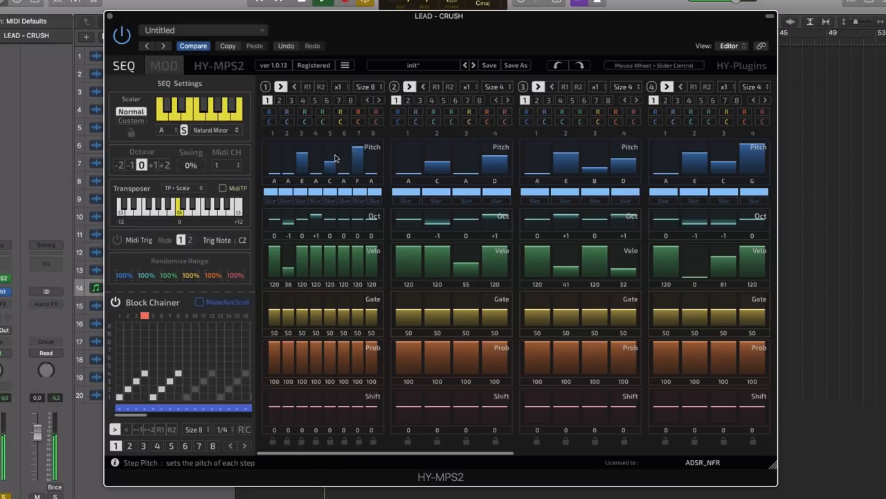
{"action": "left_click", "coordinate": [368, 87]}
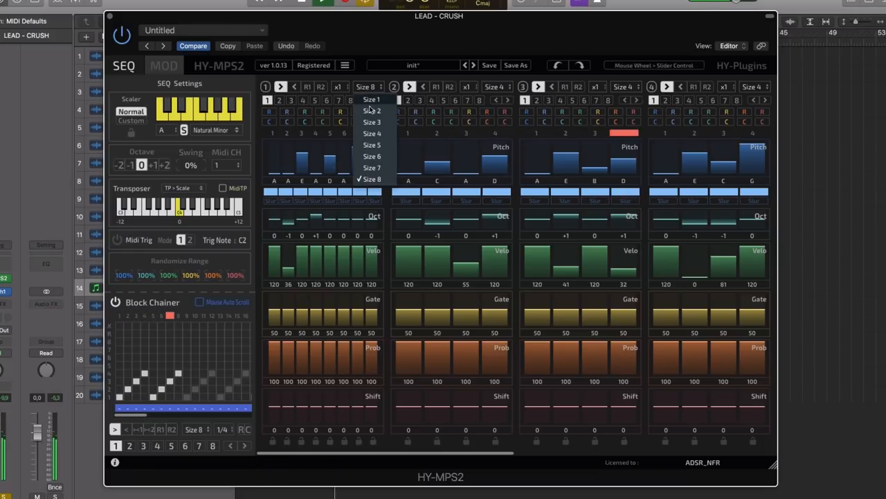
{"action": "left_click", "coordinate": [372, 110]}
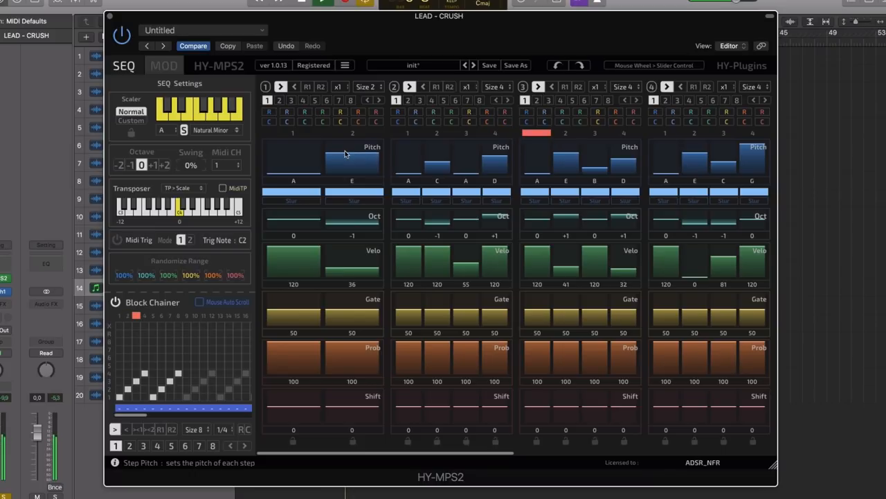
Step: Set block 4's Size to three steps
{"action": "left_click", "coordinate": [753, 87]}
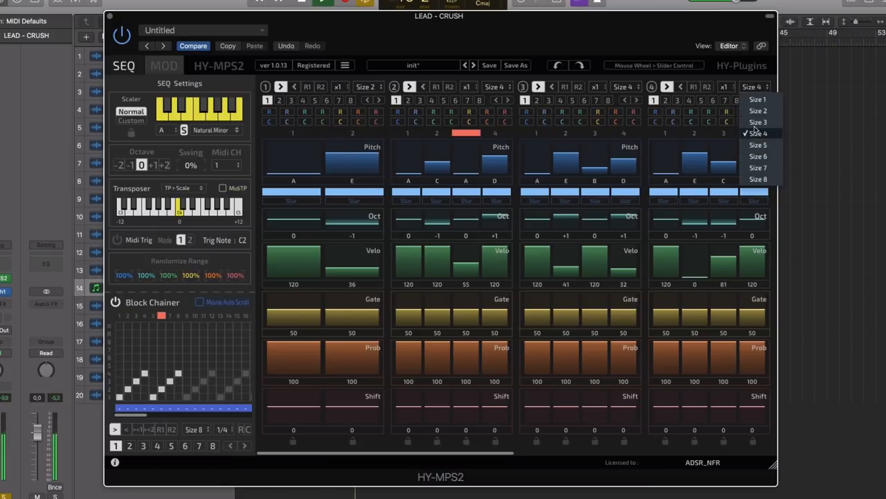
{"action": "left_click", "coordinate": [758, 122]}
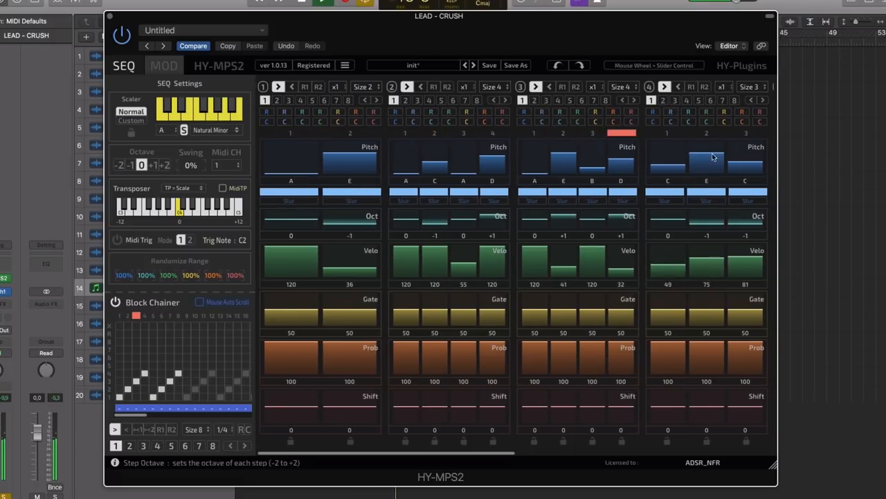
{"action": "left_click", "coordinate": [752, 86]}
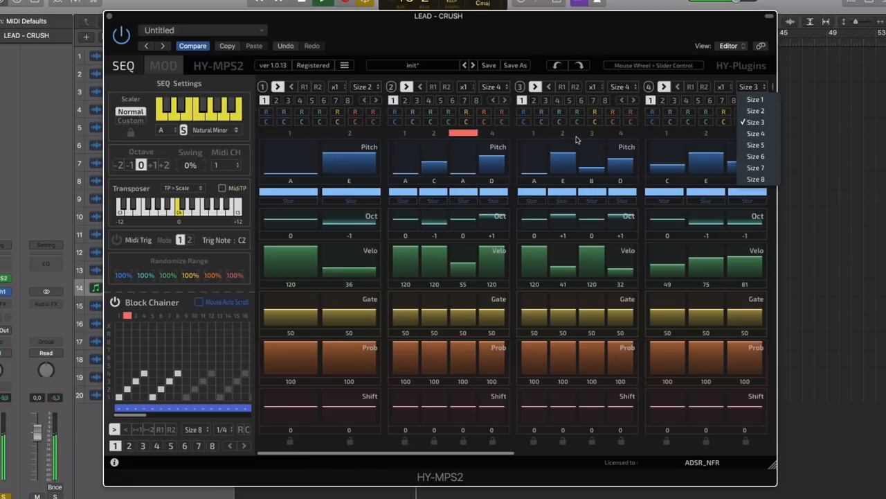
{"action": "left_click", "coordinate": [594, 86]}
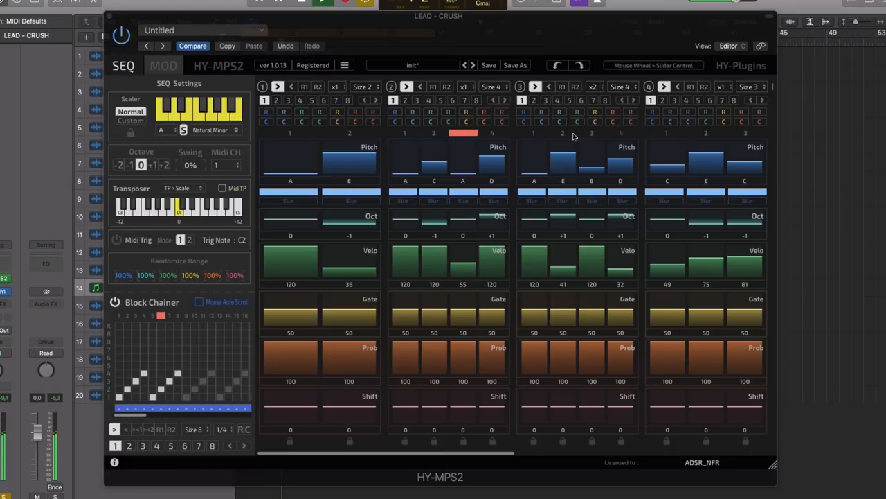
{"action": "left_click", "coordinate": [621, 86]}
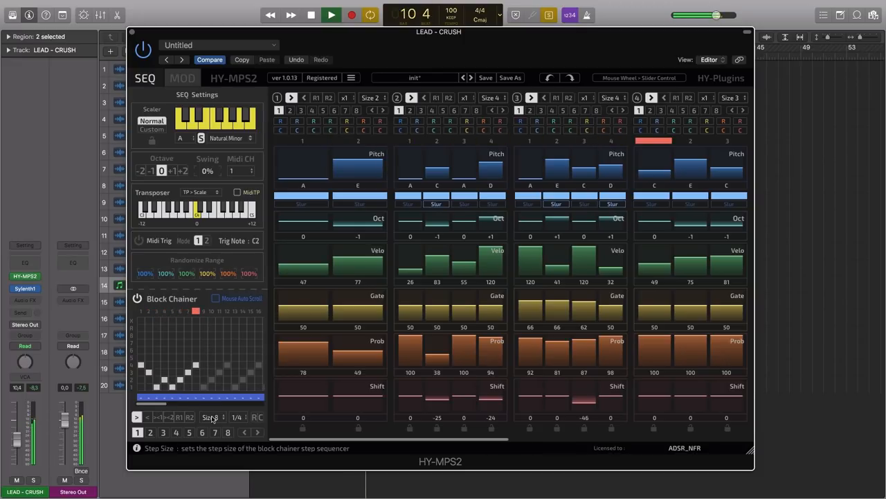
Step: Keep the Block Chainer Size at 8 and scroll the chainer grid right
{"action": "left_click", "coordinate": [212, 416]}
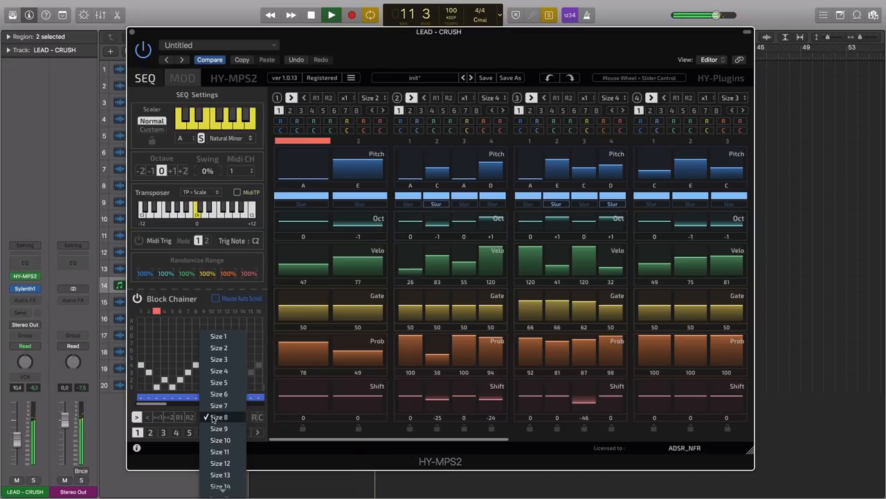
{"action": "left_click", "coordinate": [219, 416]}
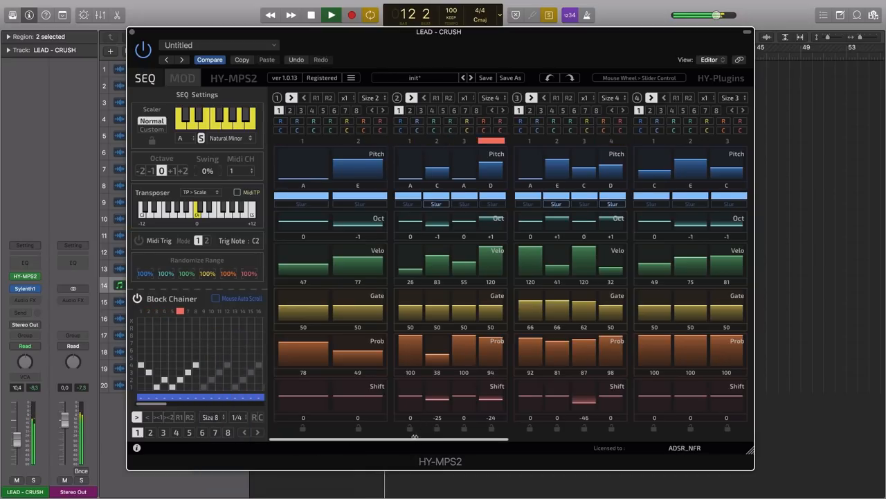
{"action": "scroll", "scroll_direction": "right", "scroll_amount": 3}
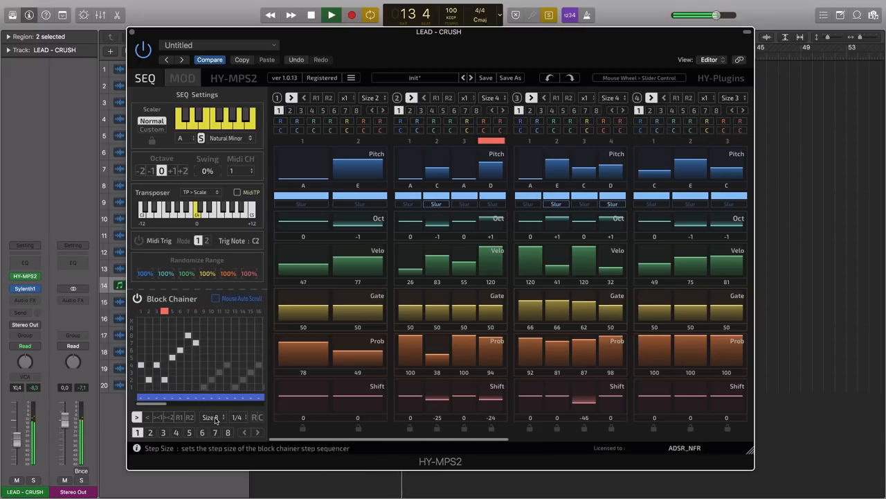
Step: Extend the Block Chainer to 64 steps, then bring it back to 8 steps
{"action": "left_click", "coordinate": [213, 416]}
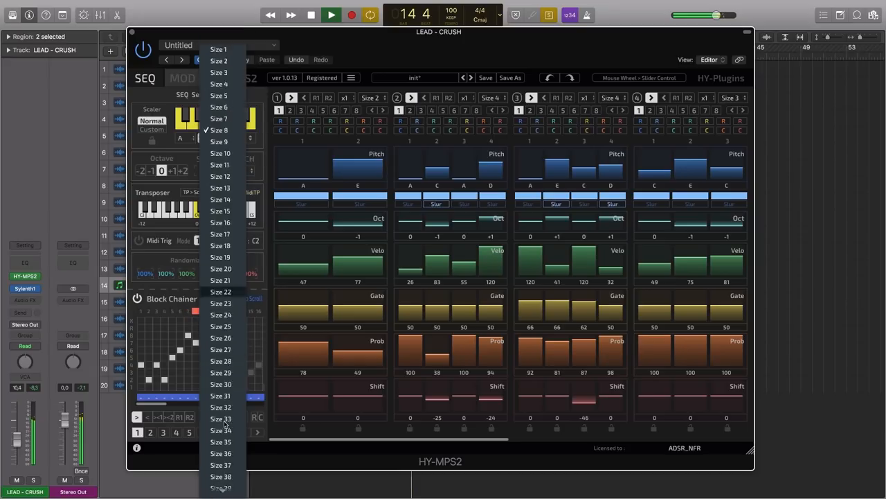
{"action": "scroll", "scroll_direction": "down", "scroll_amount": 3}
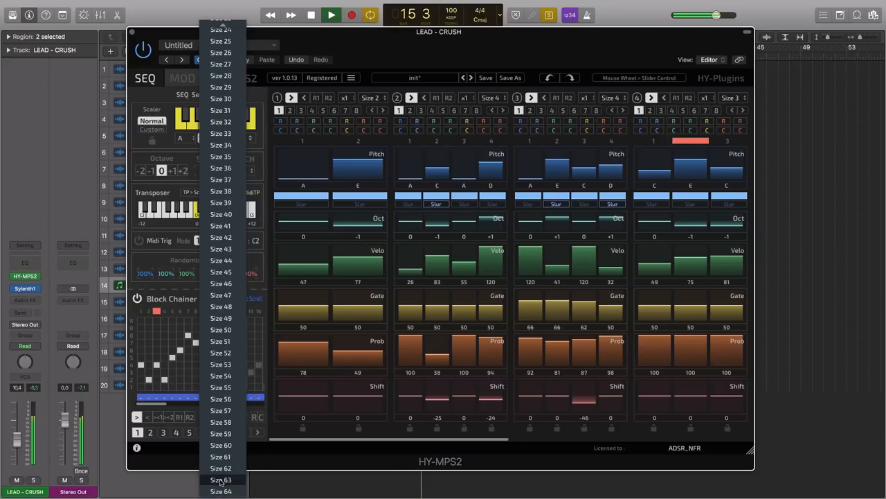
{"action": "left_click", "coordinate": [220, 480]}
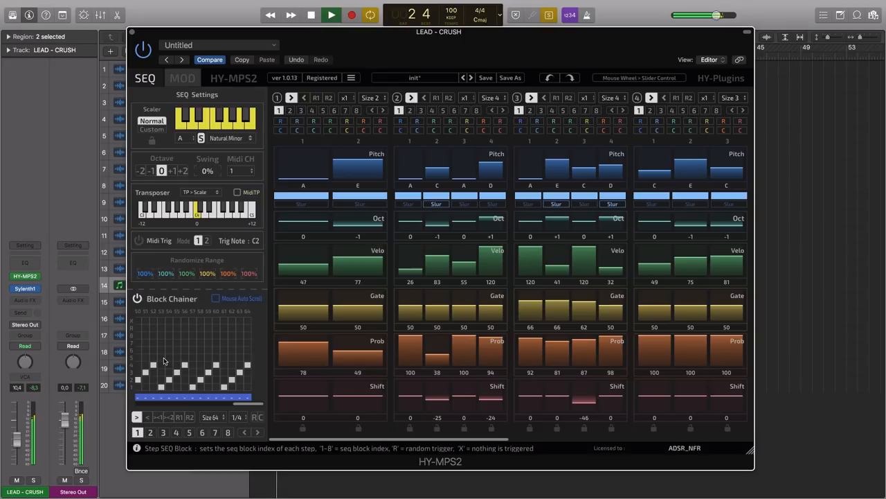
{"action": "left_click", "coordinate": [237, 416]}
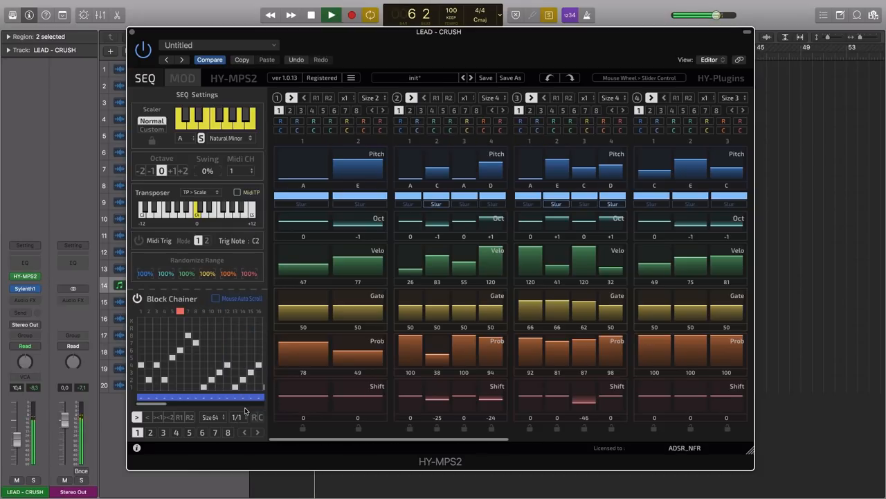
{"action": "left_click", "coordinate": [237, 416]}
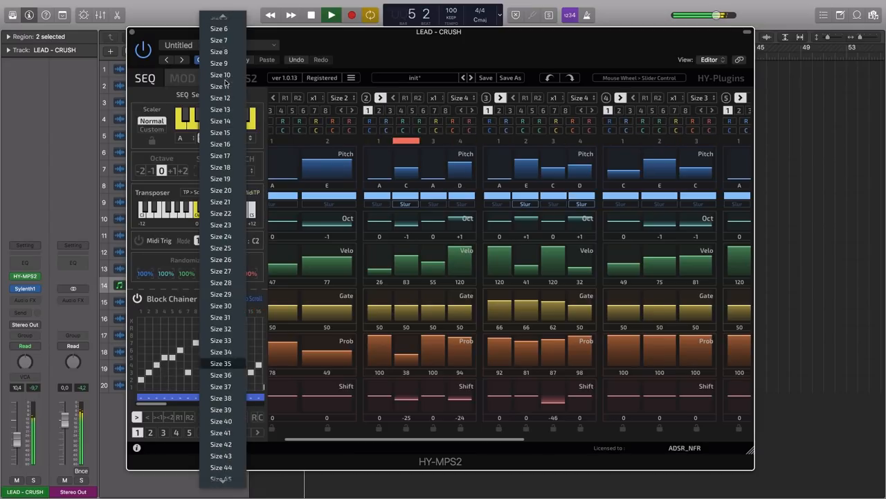
{"action": "left_click", "coordinate": [219, 51]}
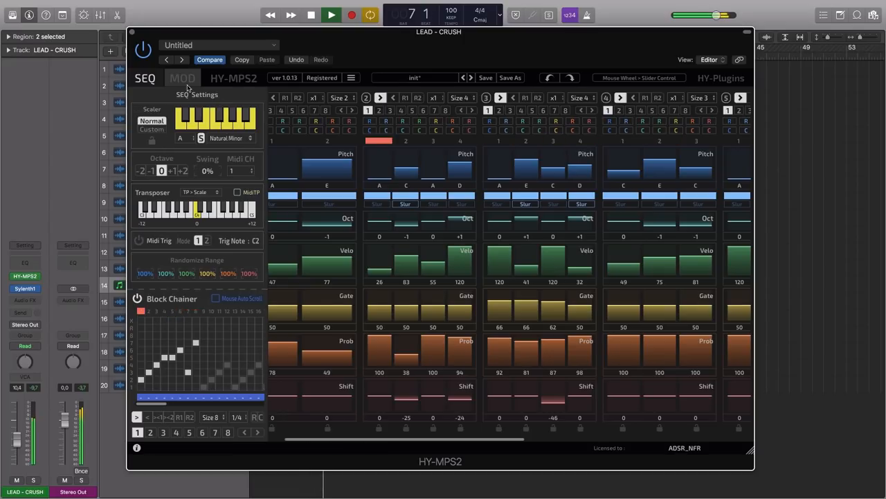
{"action": "left_click", "coordinate": [182, 78]}
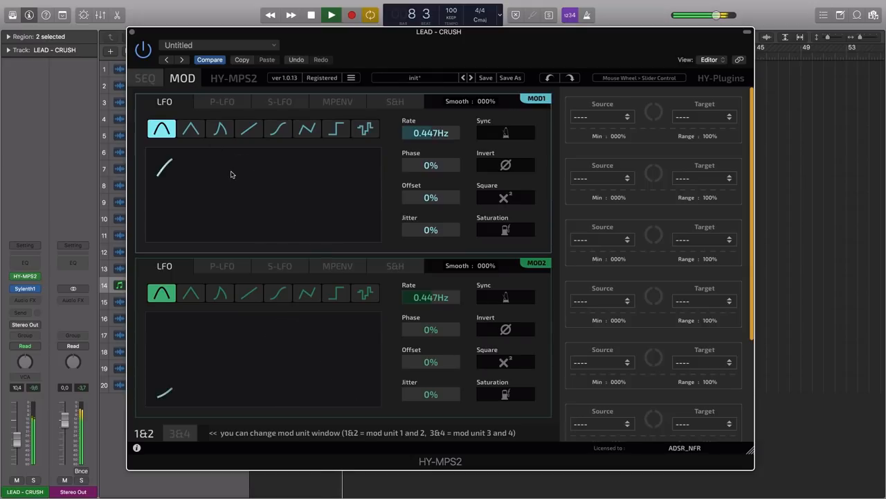
{"action": "left_click", "coordinate": [221, 101]}
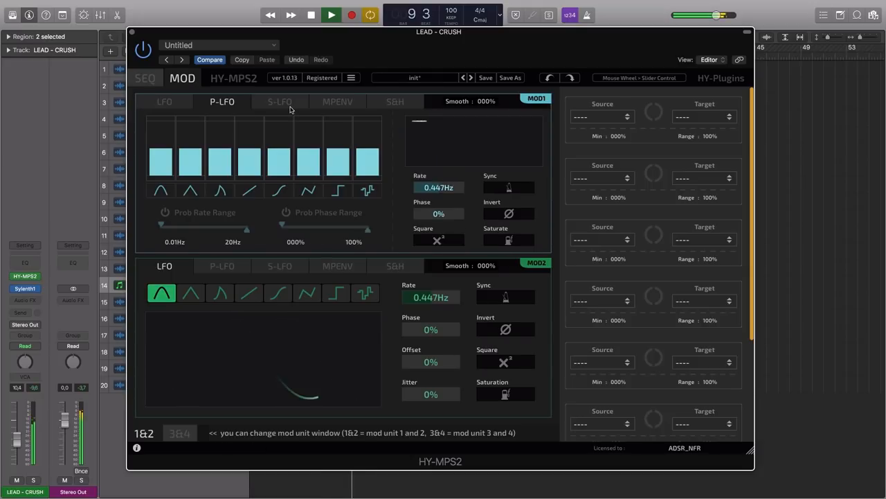
{"action": "left_click", "coordinate": [395, 101]}
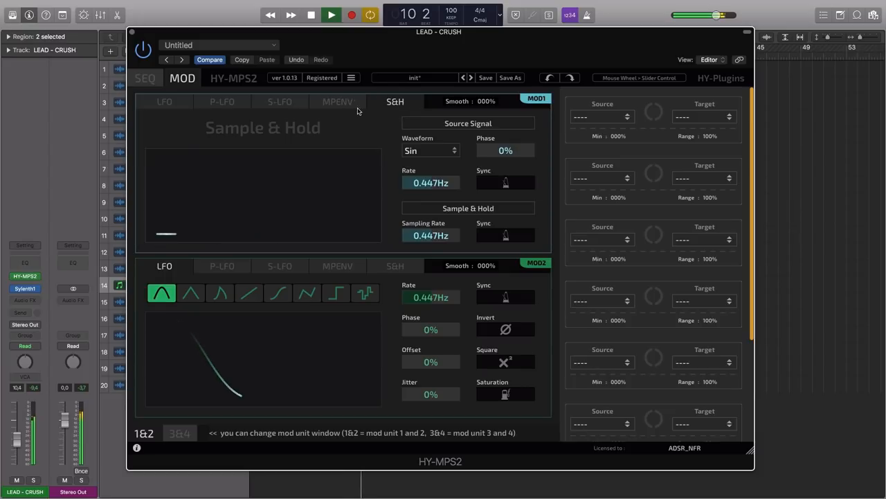
{"action": "left_click", "coordinate": [222, 101]}
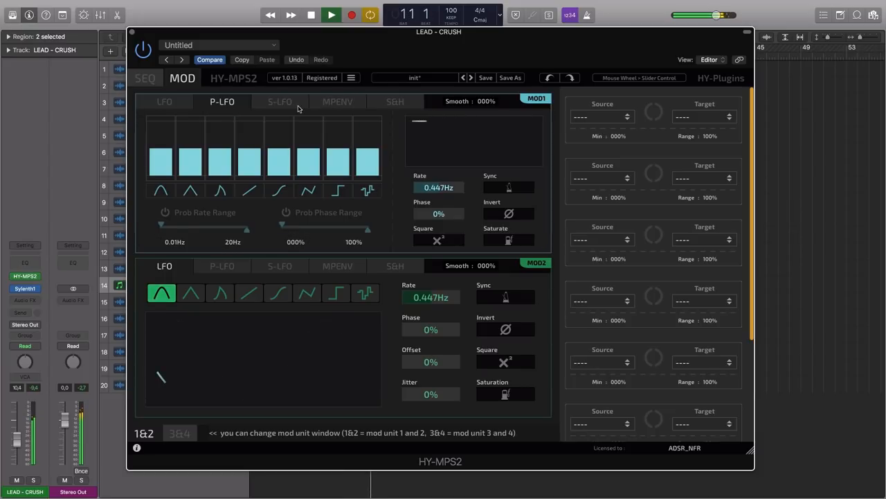
{"action": "left_click", "coordinate": [337, 101]}
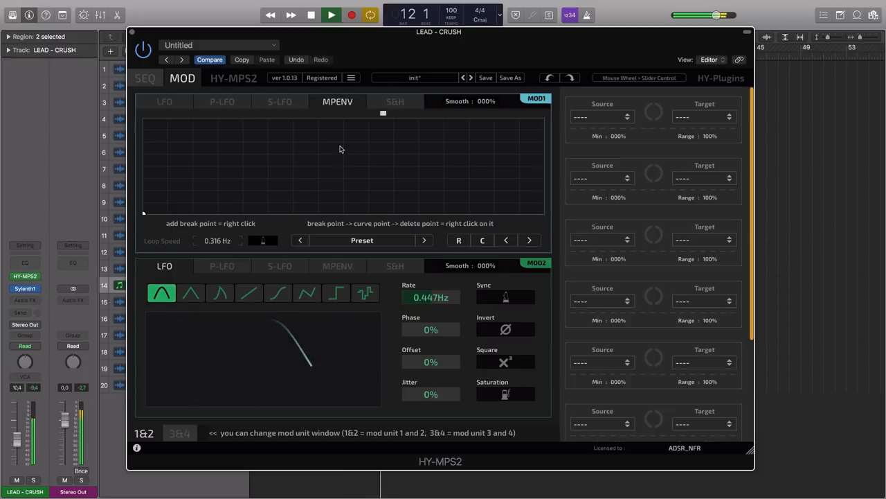
{"action": "left_click", "coordinate": [164, 101]}
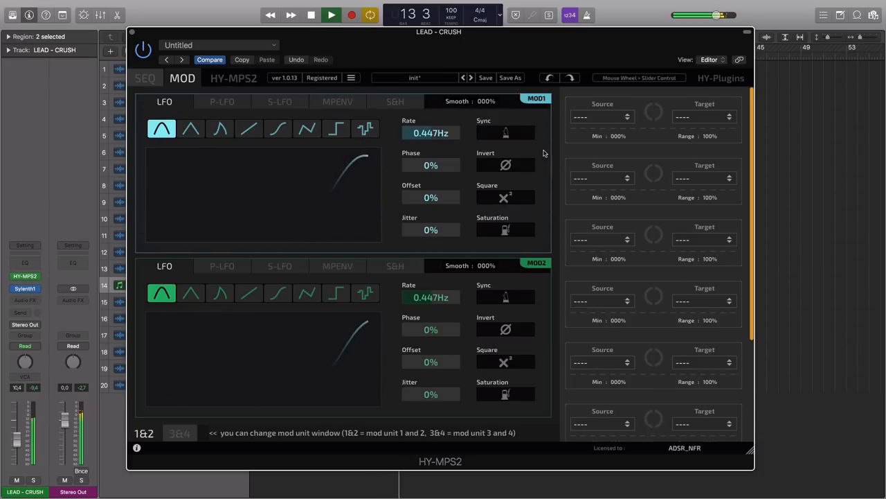
Step: Set matrix slot 1 to Source Mod1, Target Block2 Pitch, and adjust its depth
{"action": "left_click", "coordinate": [602, 116]}
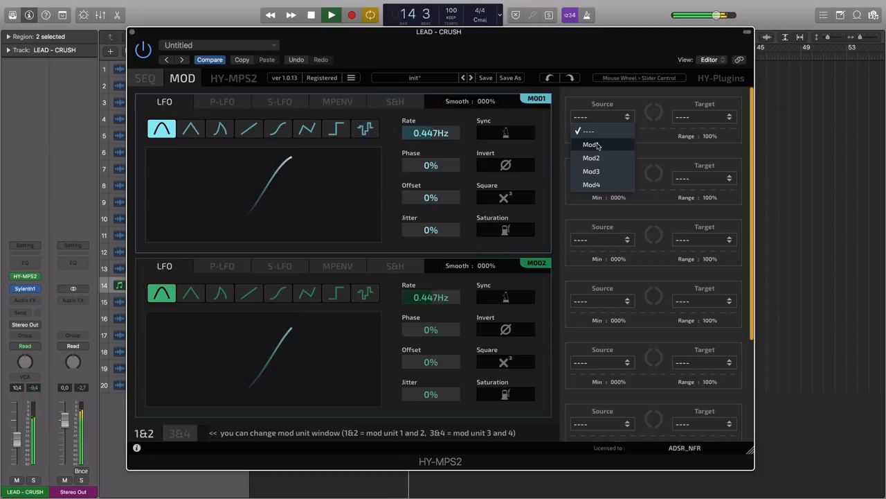
{"action": "left_click", "coordinate": [591, 144]}
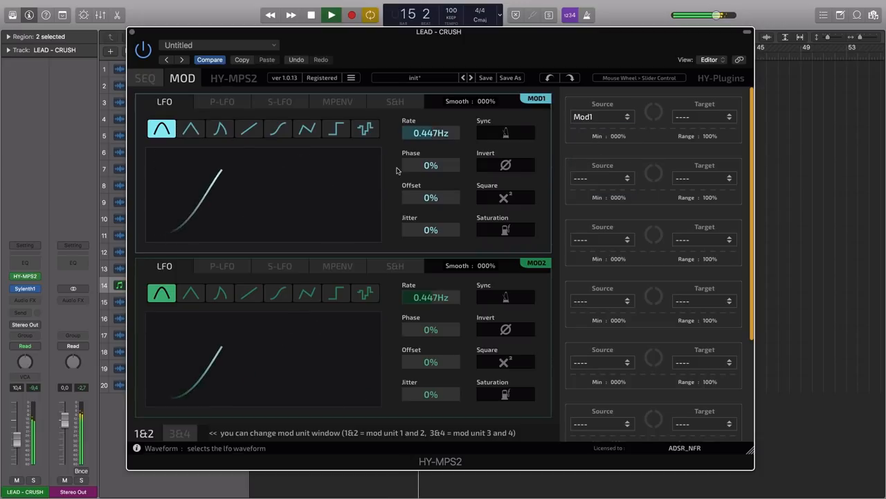
{"action": "left_click", "coordinate": [702, 116]}
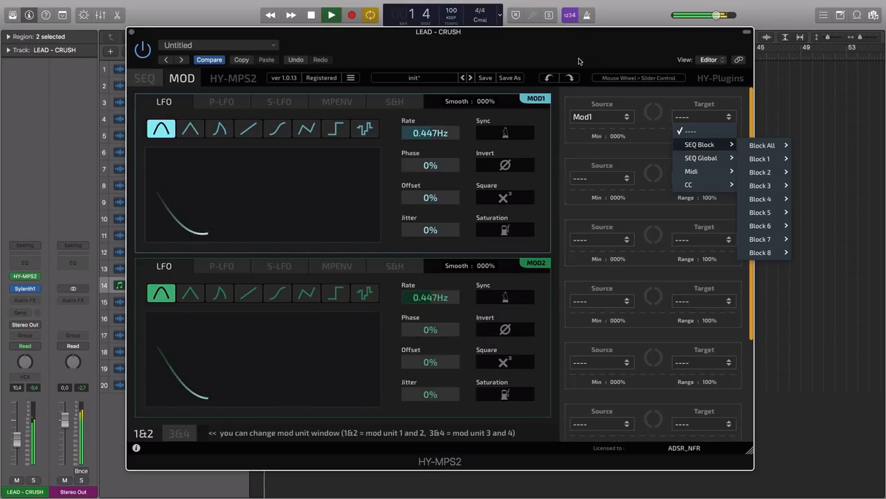
{"action": "left_click", "coordinate": [145, 78]}
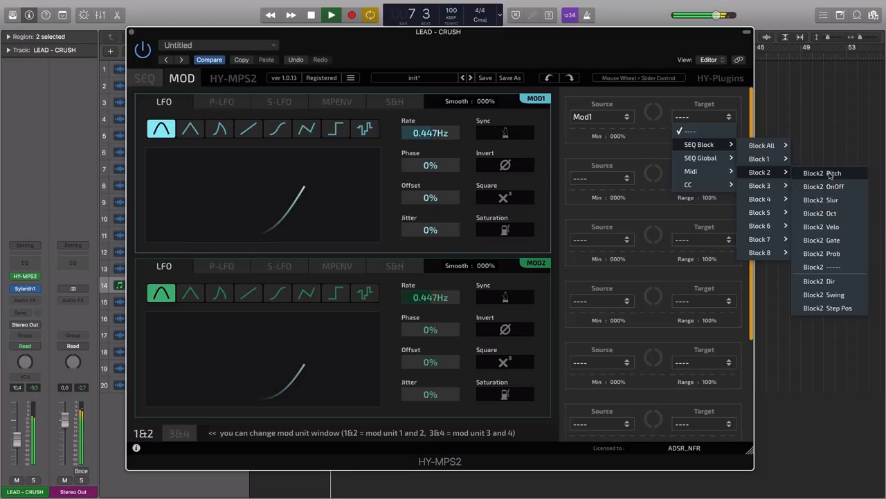
{"action": "left_click", "coordinate": [822, 173]}
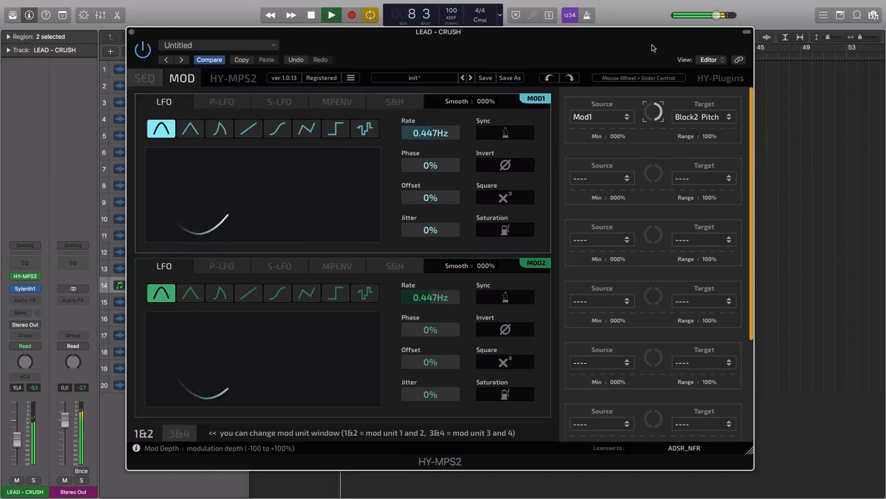
{"action": "left_click", "coordinate": [277, 128]}
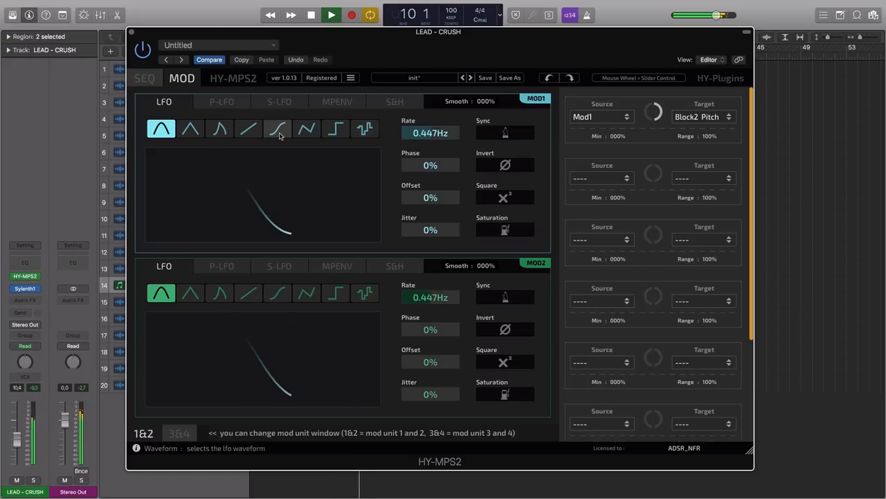
Step: Give MOD1 a triangle waveform and drag its Rate to 1.23Hz
{"action": "left_click_drag", "start_coordinate": [430, 132], "coordinate": [430, 121]}
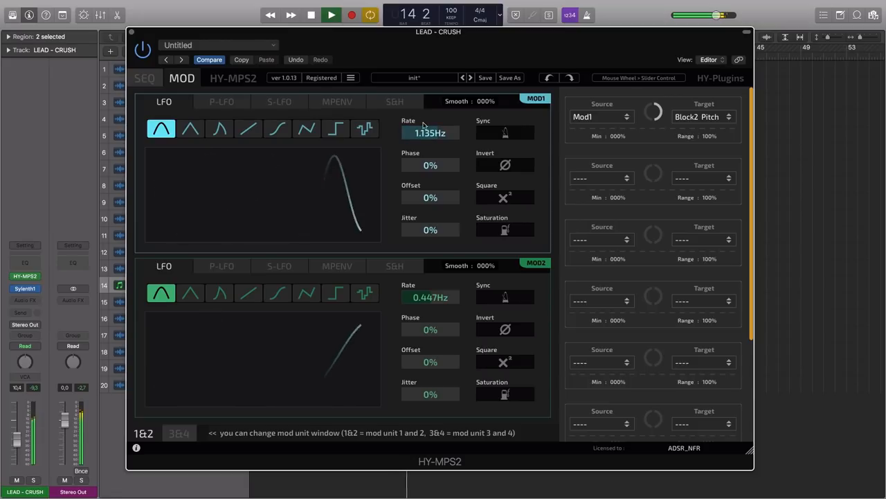
{"action": "left_click", "coordinate": [191, 128]}
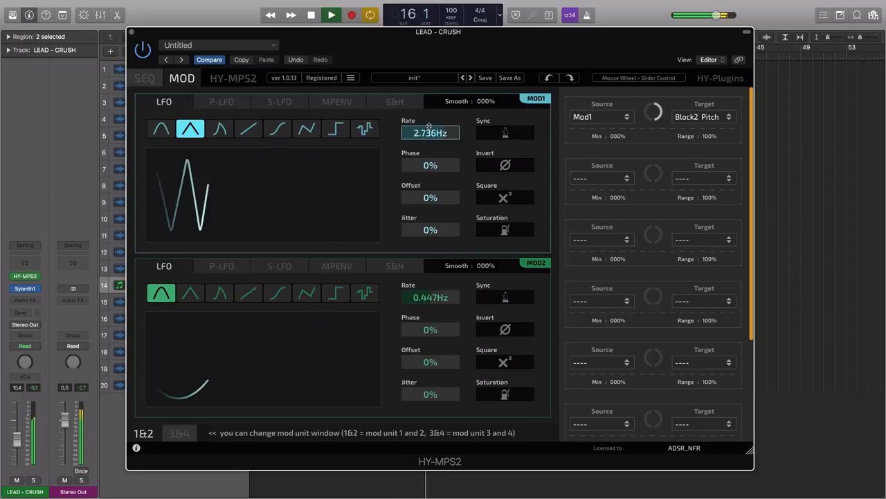
{"action": "left_click_drag", "start_coordinate": [430, 132], "coordinate": [430, 146]}
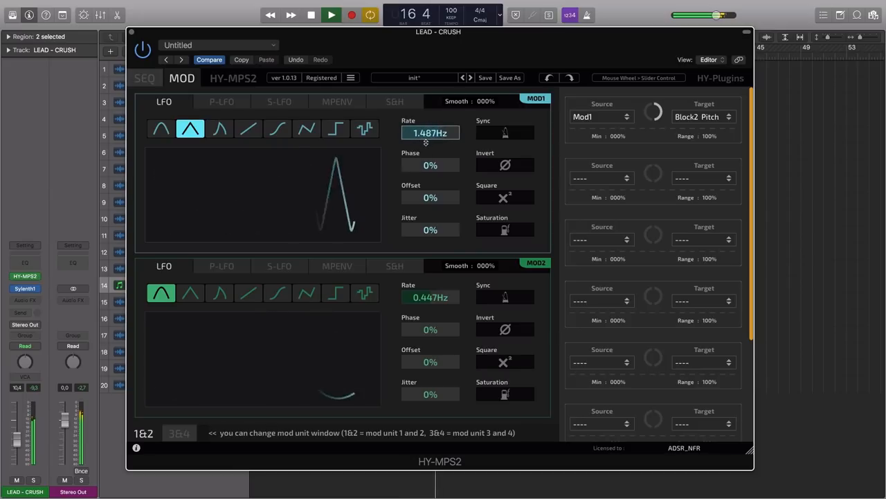
{"action": "left_click_drag", "start_coordinate": [430, 132], "coordinate": [430, 142]}
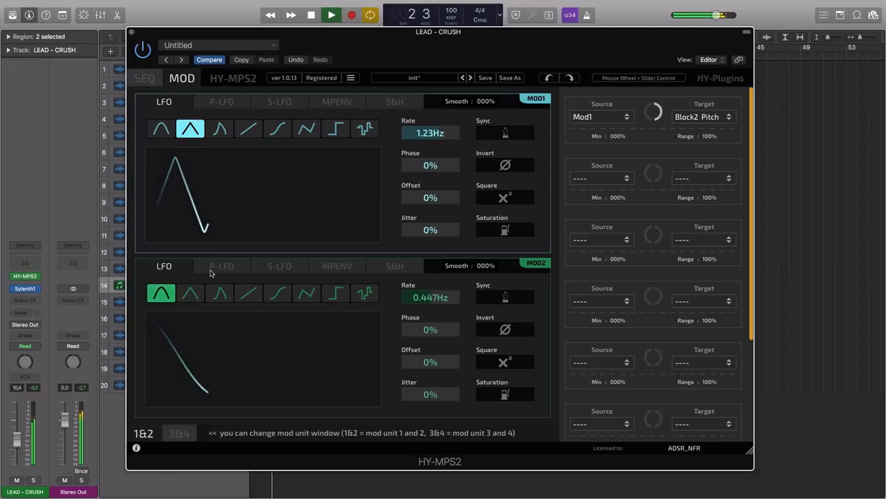
Step: Switch MOD2 to P-LFO, enable Prob Rate Range, and lower the phase range top
{"action": "left_click", "coordinate": [279, 265]}
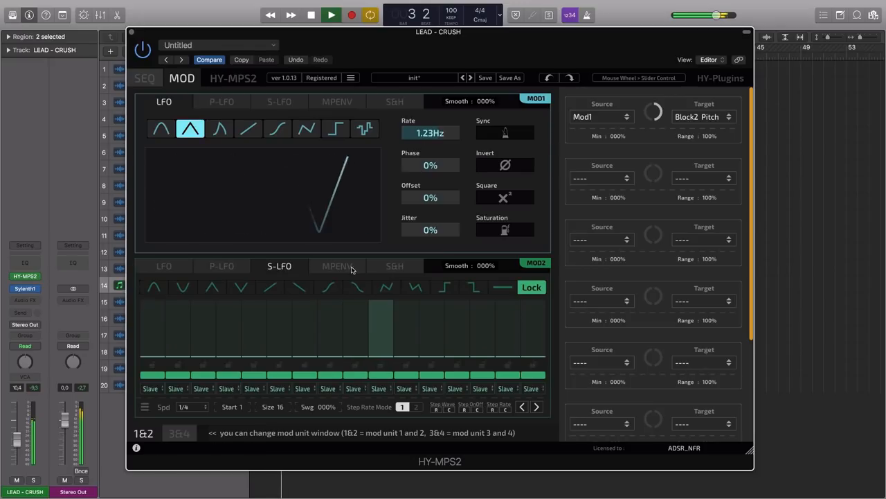
{"action": "left_click", "coordinate": [221, 265]}
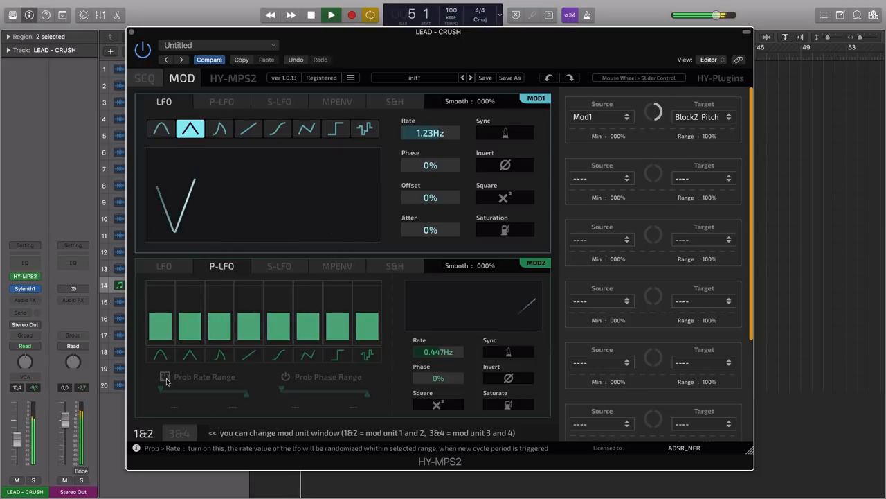
{"action": "left_click", "coordinate": [165, 376]}
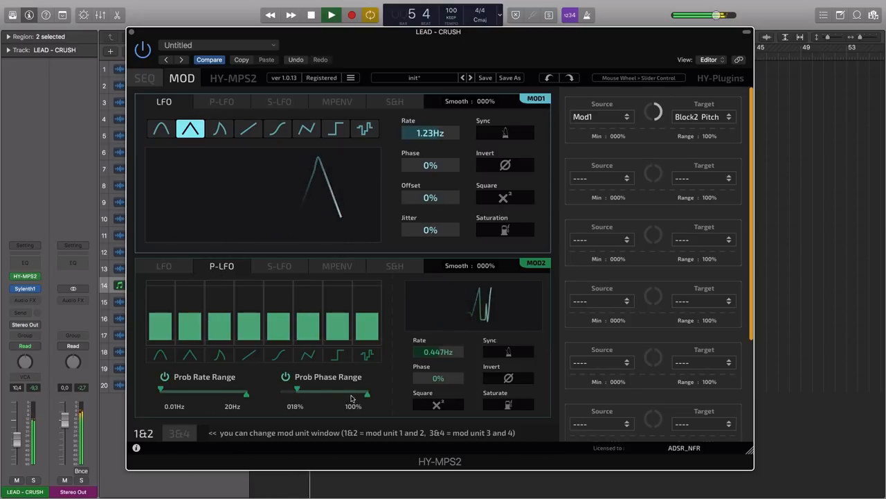
{"action": "left_click_drag", "start_coordinate": [367, 394], "coordinate": [359, 393]}
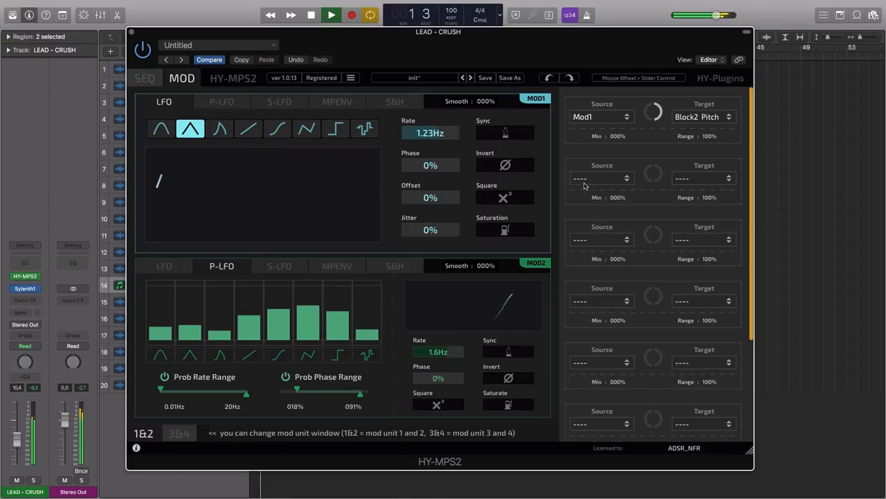
Step: Set matrix slot 2 to Source Mod2 and Target BlockAll Oct
{"action": "left_click", "coordinate": [601, 178]}
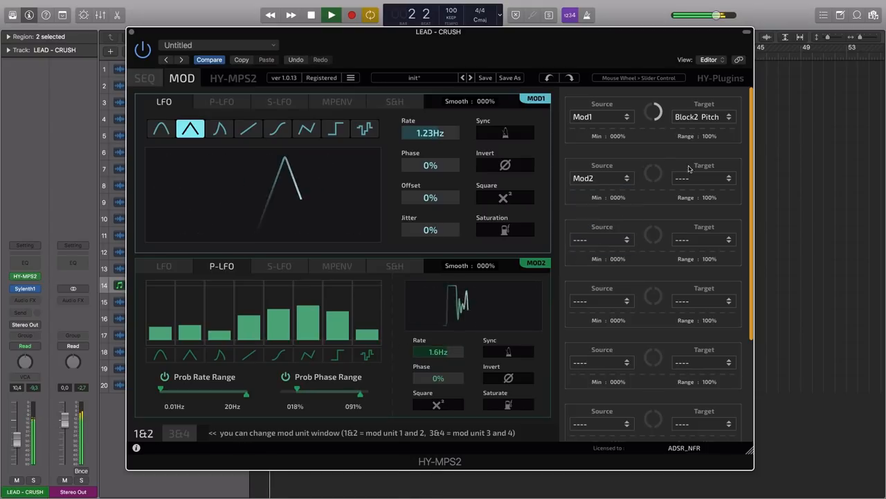
{"action": "left_click", "coordinate": [699, 178]}
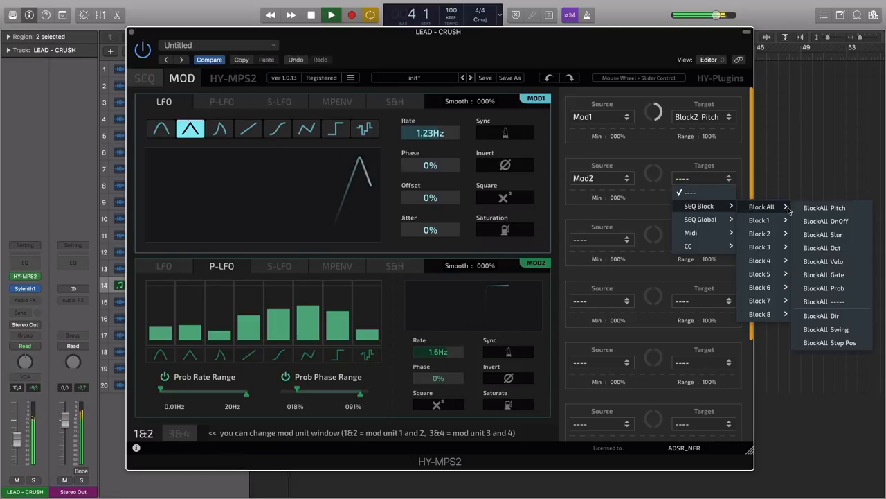
{"action": "left_click", "coordinate": [821, 248]}
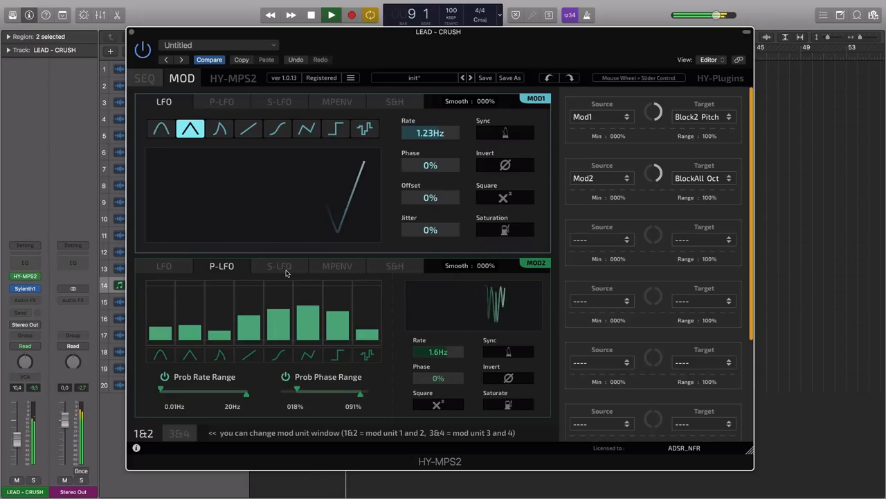
Step: Preview MOD2's S-LFO, MPENV and S&H modes, keep P-LFO, and return to SEQ
{"action": "left_click", "coordinate": [279, 265]}
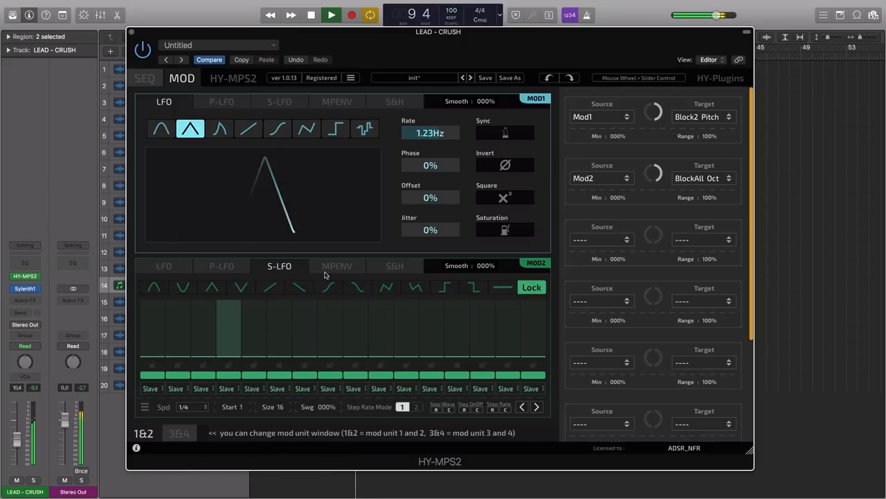
{"action": "left_click", "coordinate": [337, 265]}
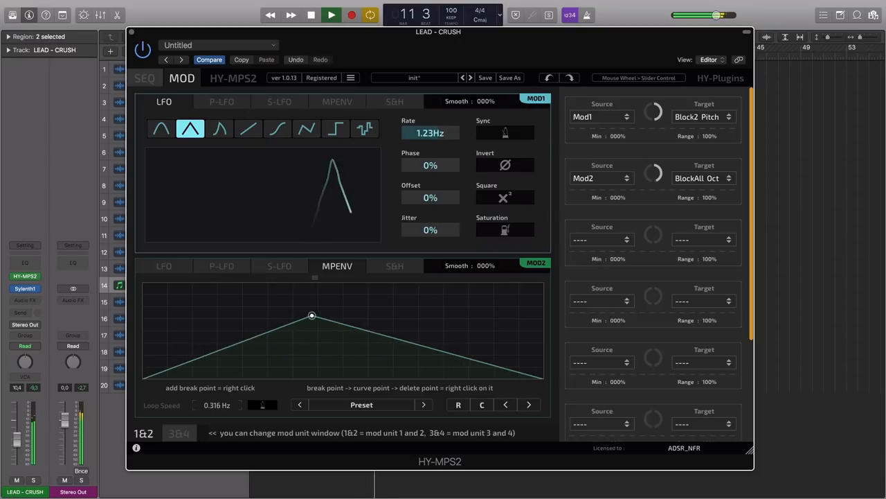
{"action": "left_click_drag", "start_coordinate": [311, 316], "coordinate": [331, 290]}
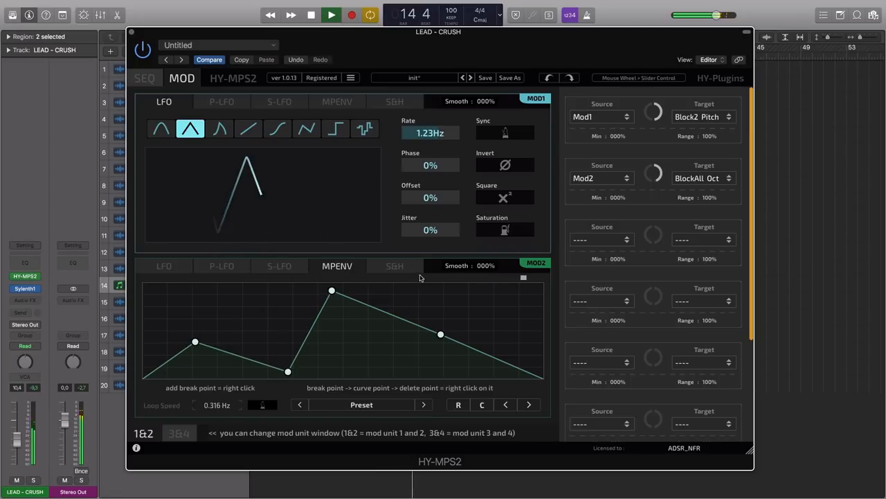
{"action": "left_click", "coordinate": [394, 266]}
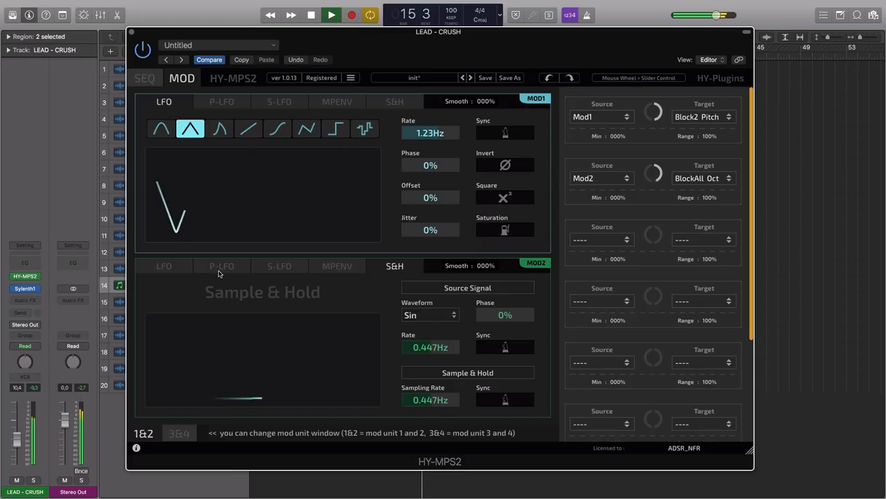
{"action": "left_click", "coordinate": [222, 266]}
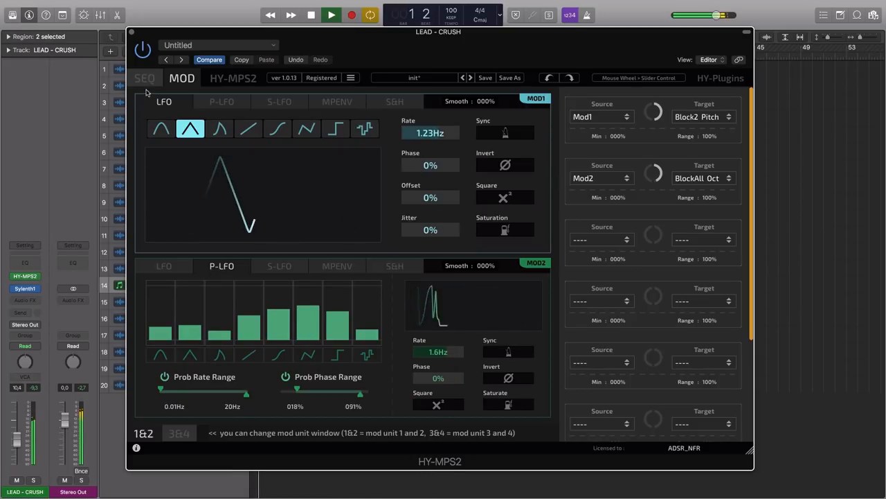
{"action": "left_click", "coordinate": [145, 78]}
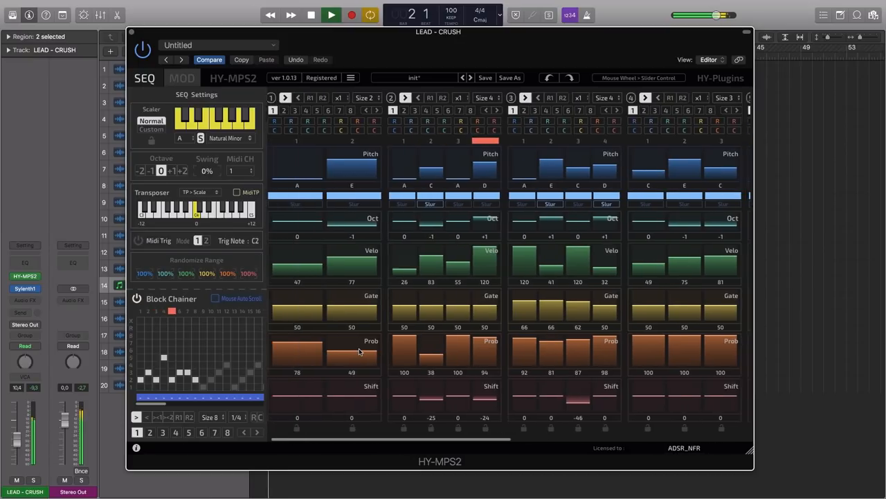